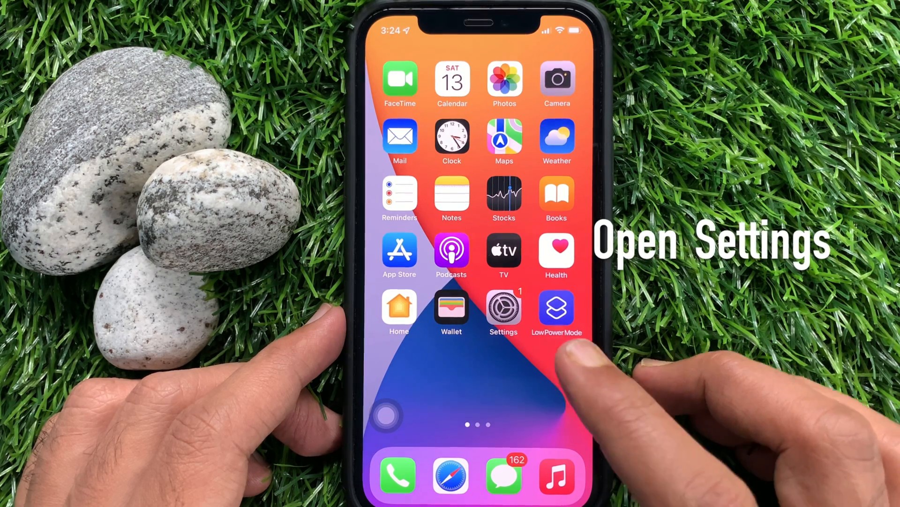
Launch Settings and go to General > About to reach the iPhone's name
left_click(503, 308)
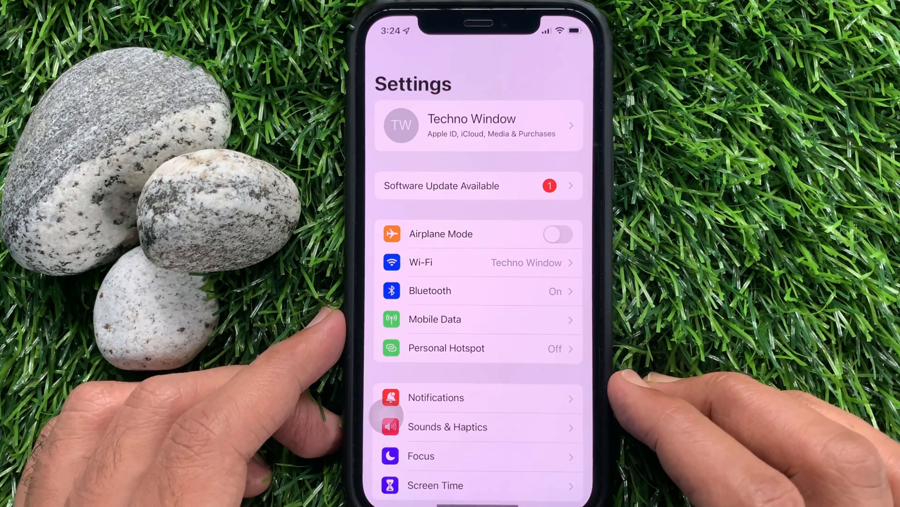
scroll("down", 3)
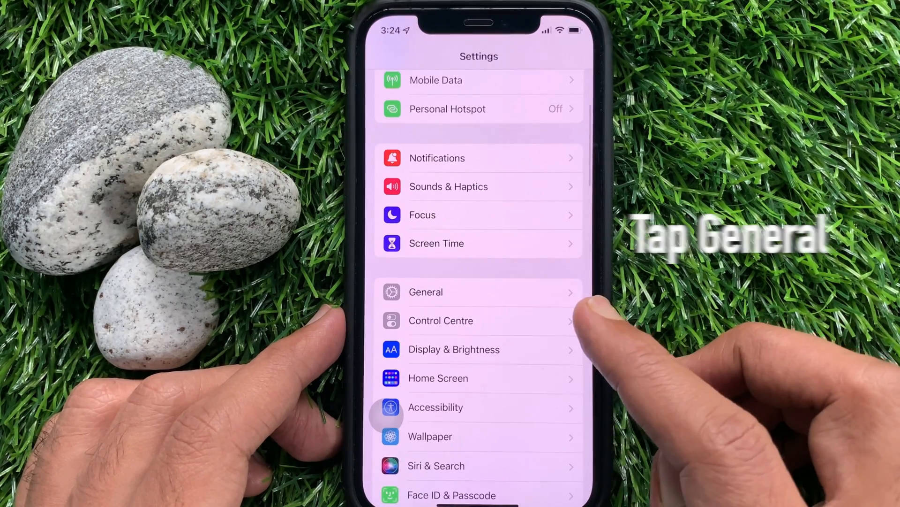
left_click(425, 292)
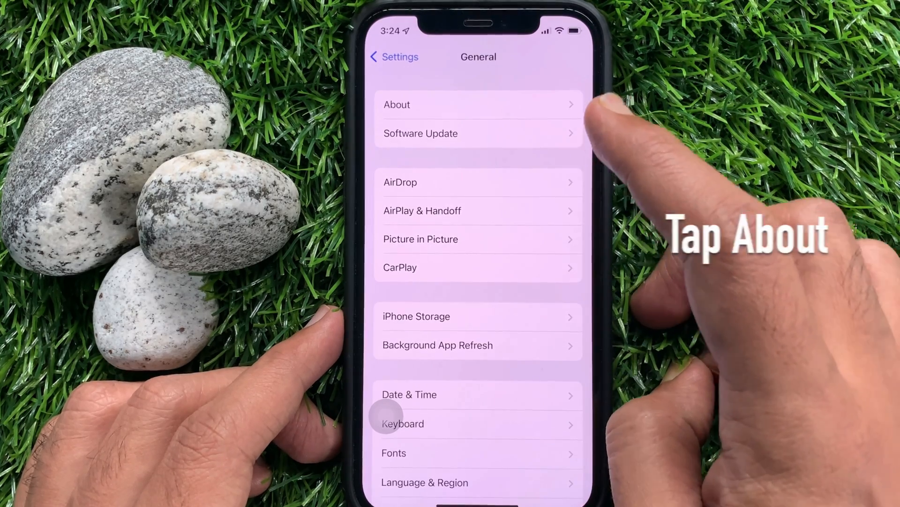
left_click(478, 104)
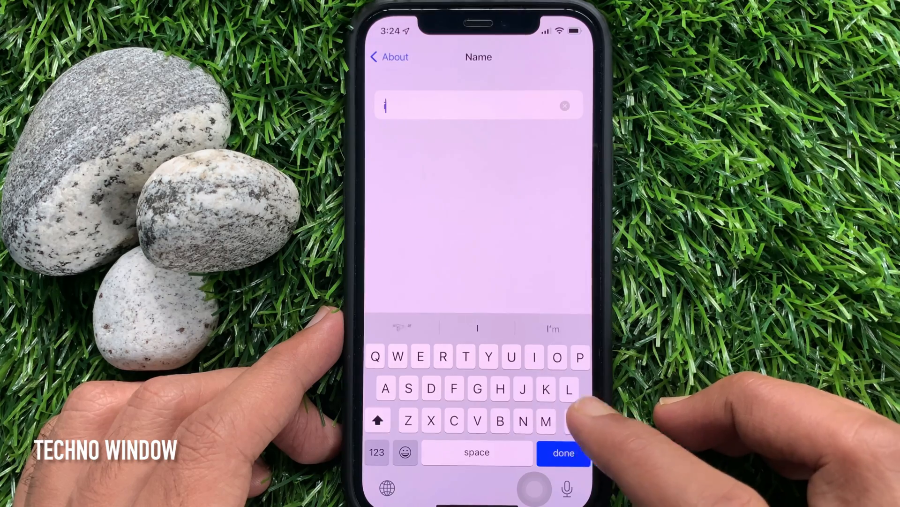
Enter 'My iPhone' as the iPhone's name and confirm it
type("My iPhone")
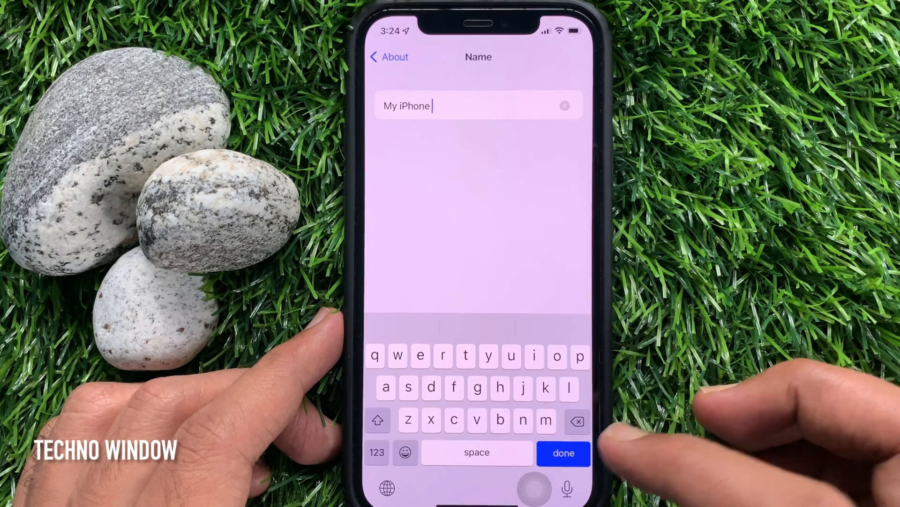
left_click(563, 453)
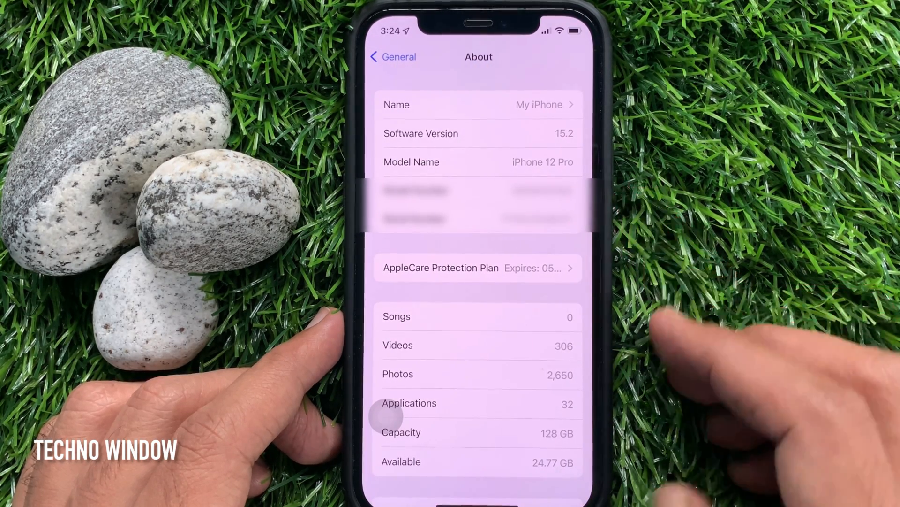
left_click(392, 57)
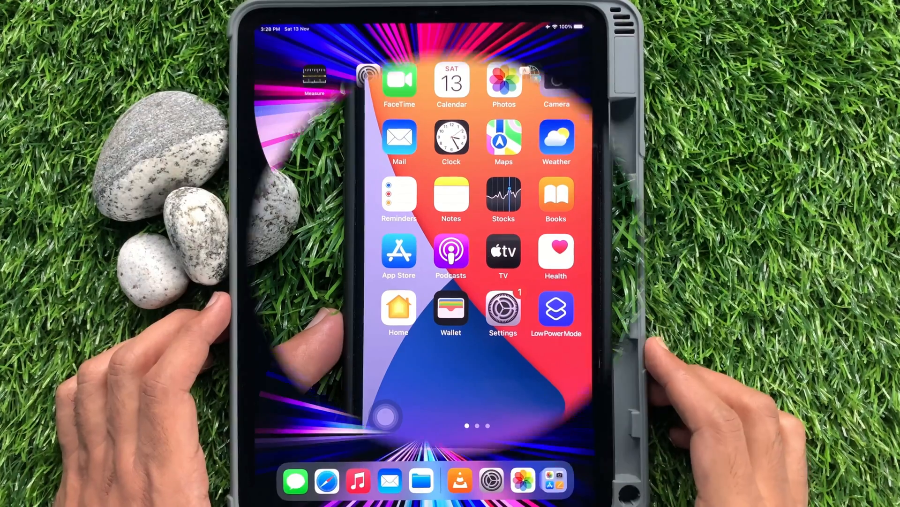
Launch iPad Settings, open General > About, and start editing the iPad's Name field
scroll("left", 3)
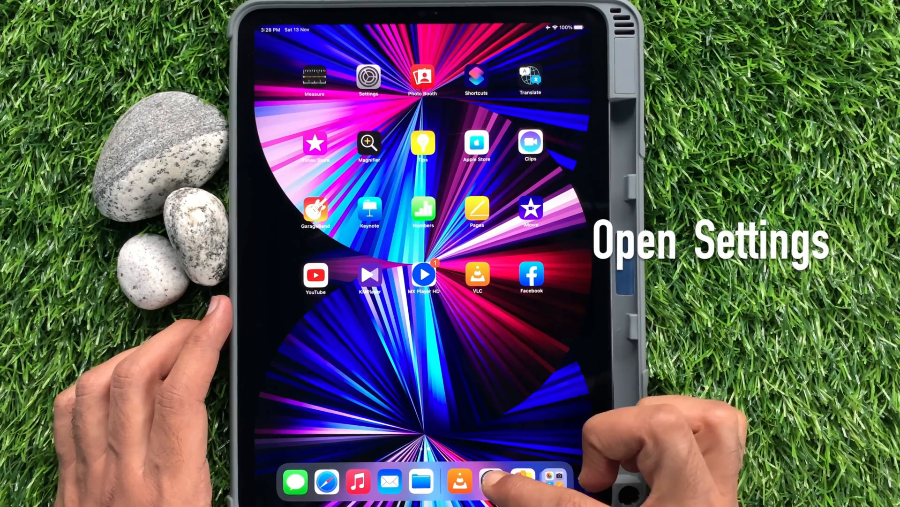
left_click(369, 78)
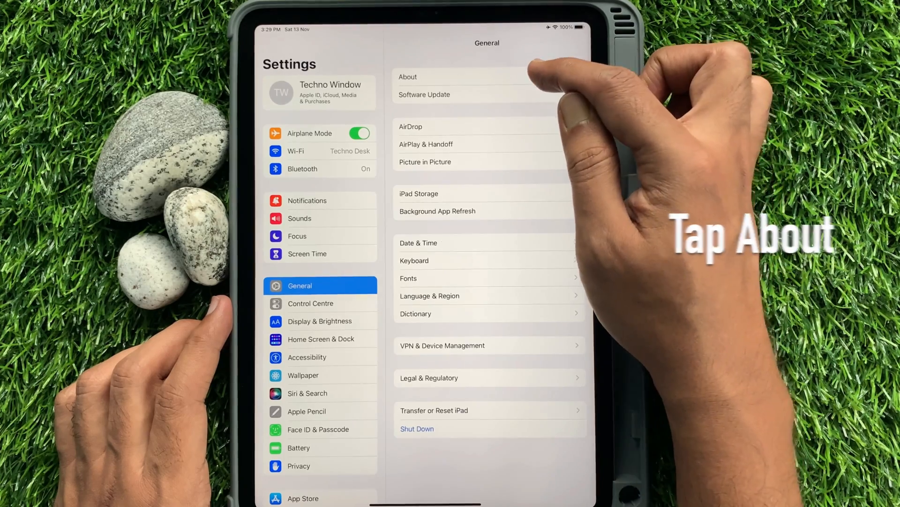
left_click(407, 77)
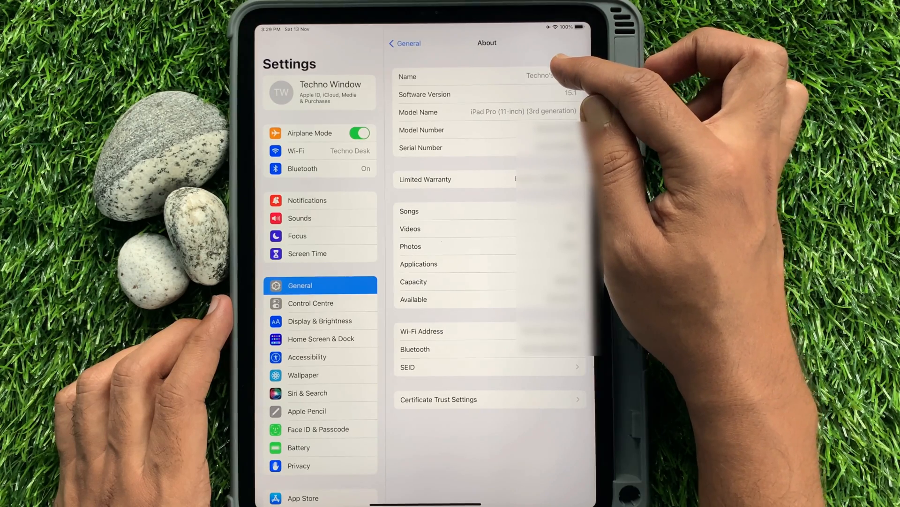
left_click(488, 77)
type("My iPad Pr")
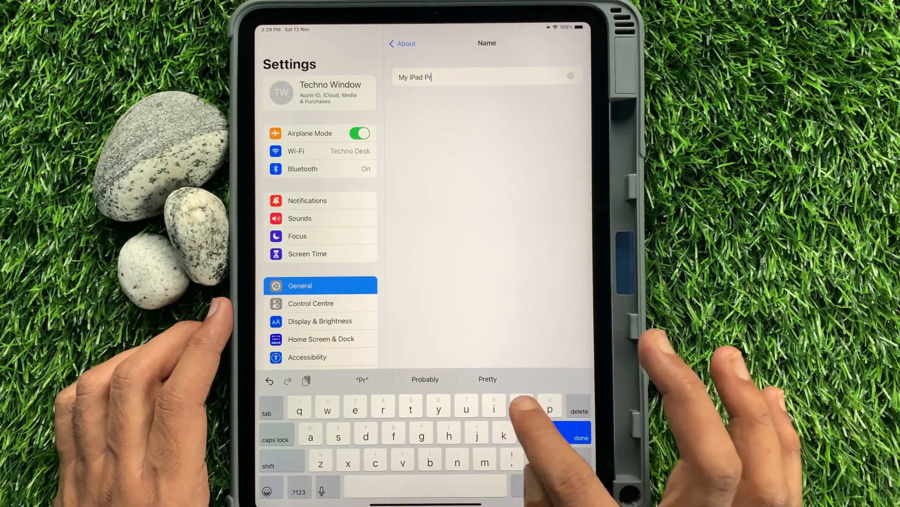
Type letters of the new iPad name 'My iPad Pro' on the keyboard
left_click(521, 408)
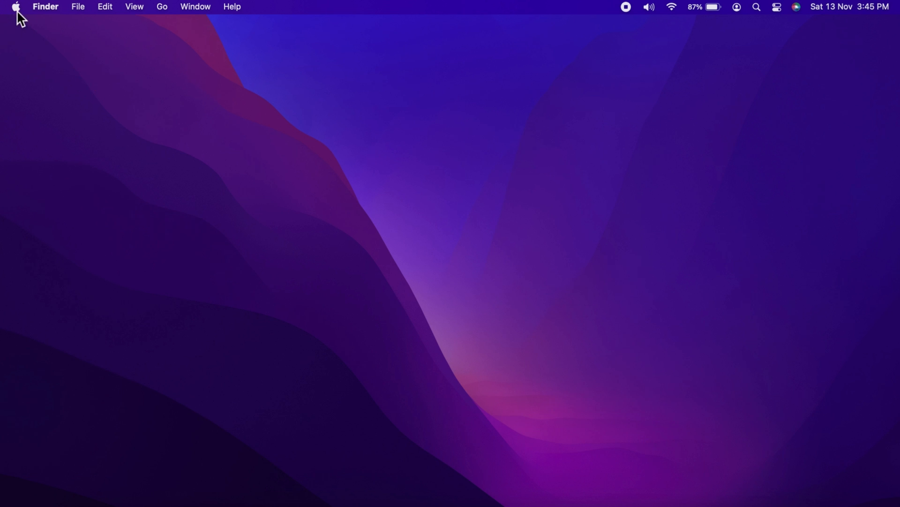
Open the Sharing pane from System Preferences via the Apple menu
left_click(16, 6)
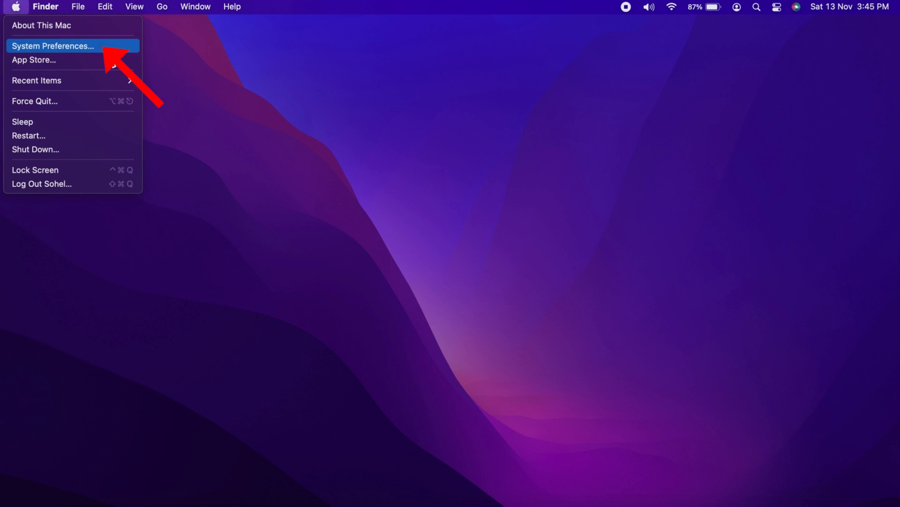
left_click(53, 46)
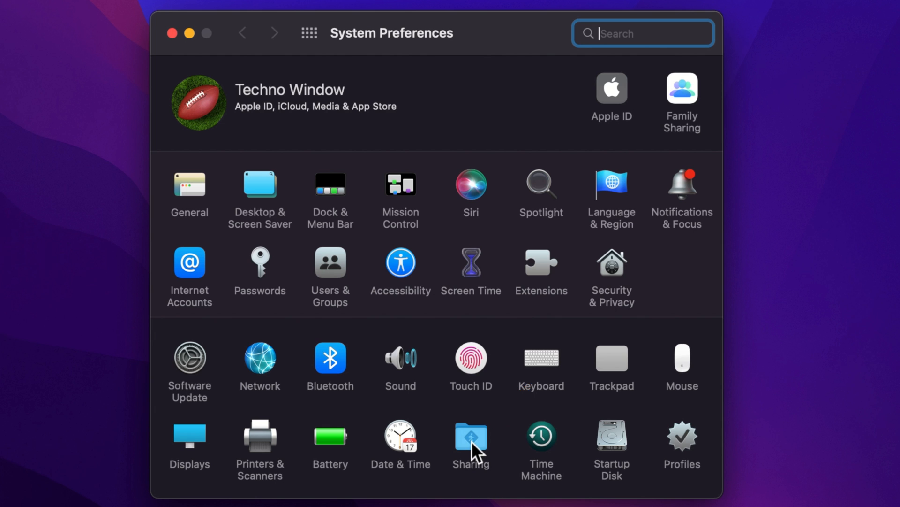
left_click(471, 436)
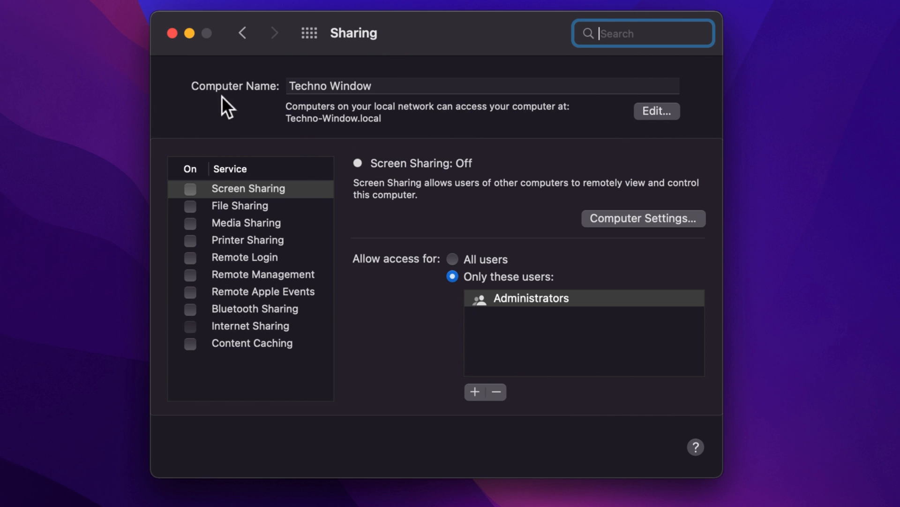
Replace the Computer Name 'Techno Window' with 'My MacBook Pro'
type("My")
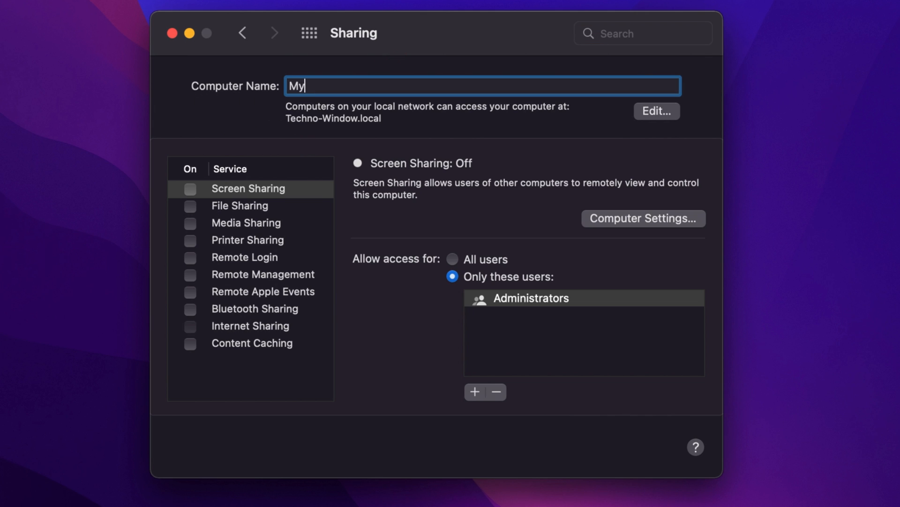
type("Mac")
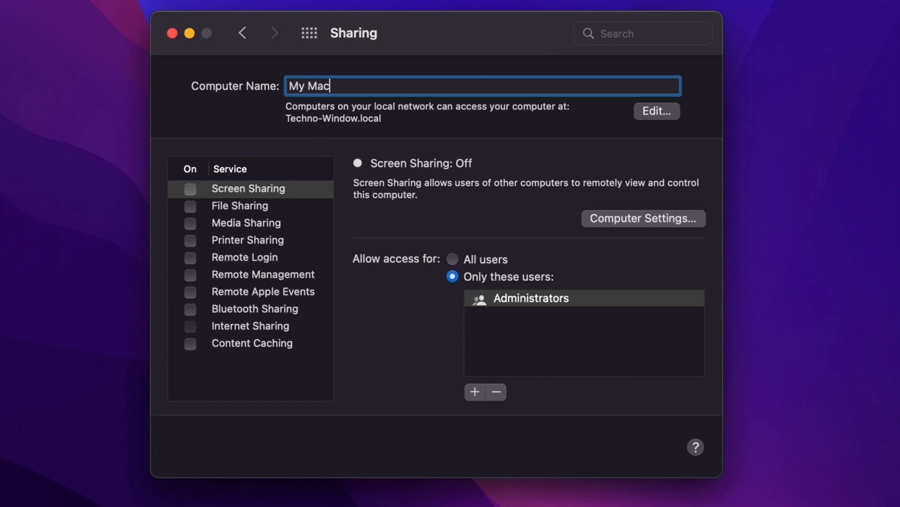
type("B")
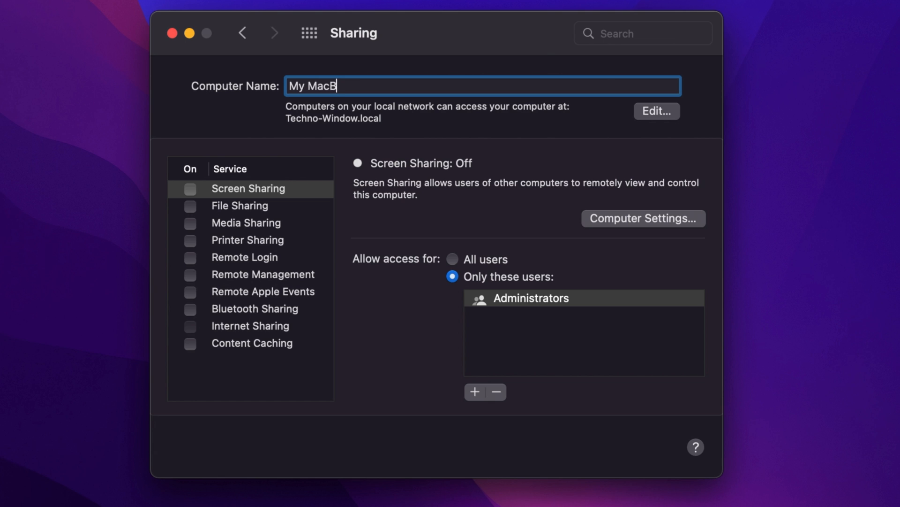
type("ook Pro")
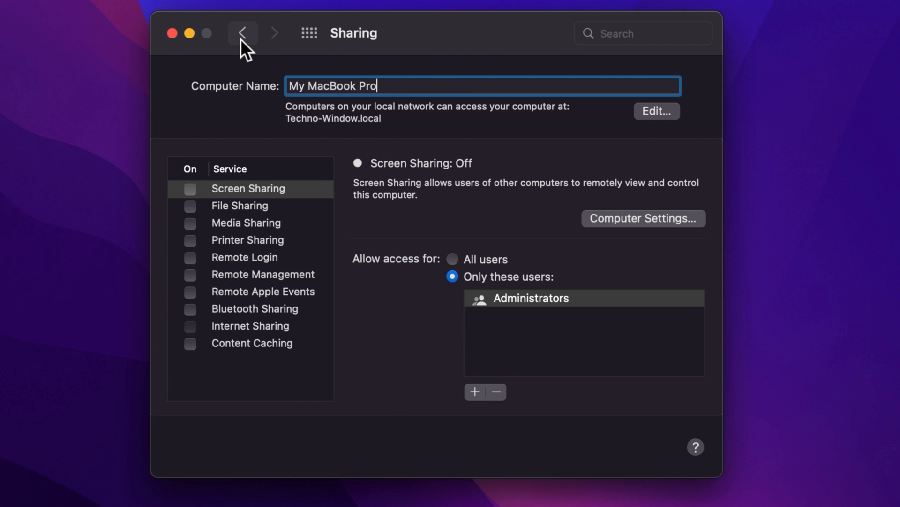
Reopen Sharing to verify the name reads My MacBook Pro at My-MacBook-Pro.local
left_click(243, 33)
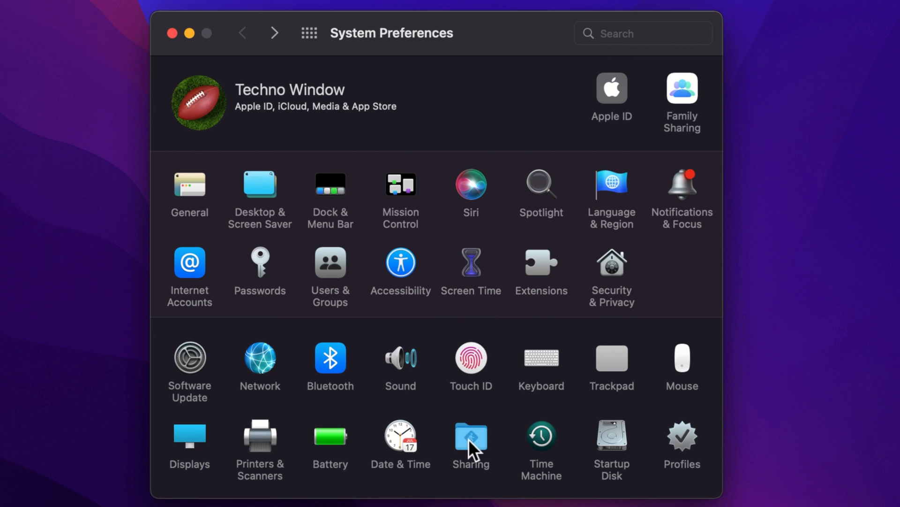
left_click(471, 435)
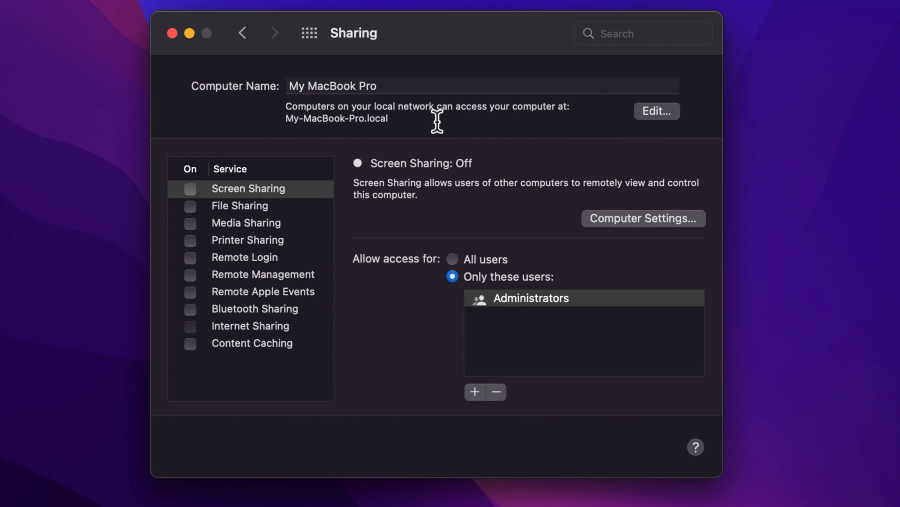
mouse_move(519, 475)
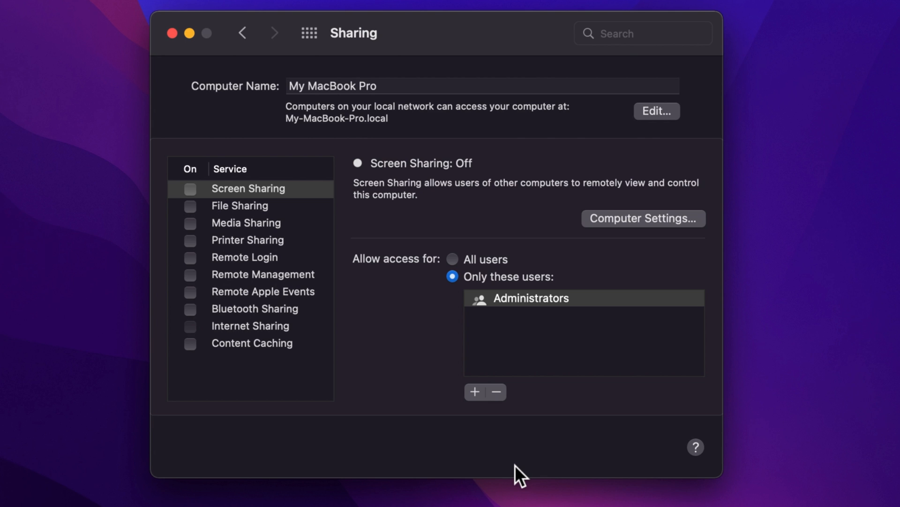
mouse_move(247, 69)
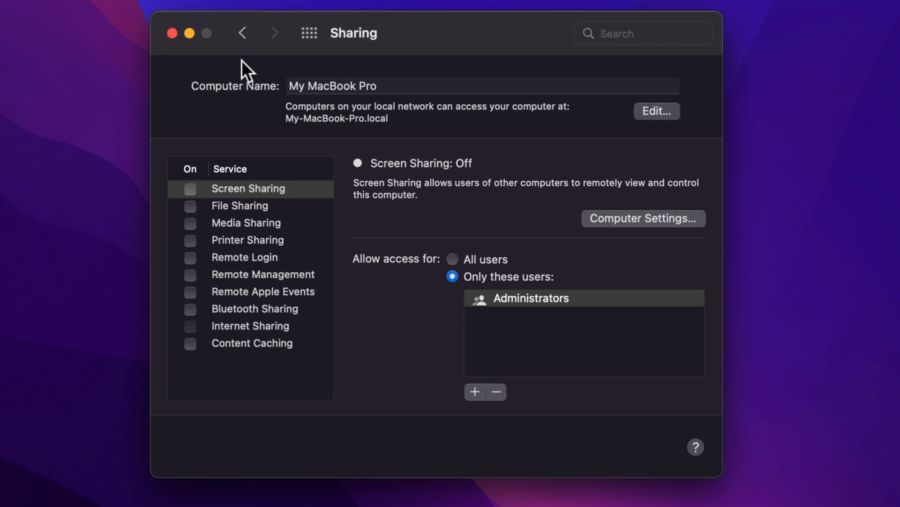
mouse_move(175, 66)
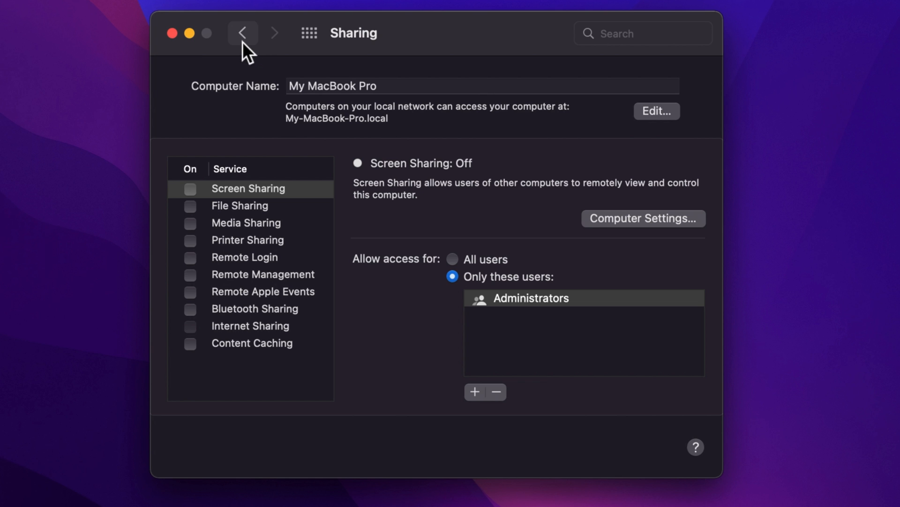
left_click(242, 33)
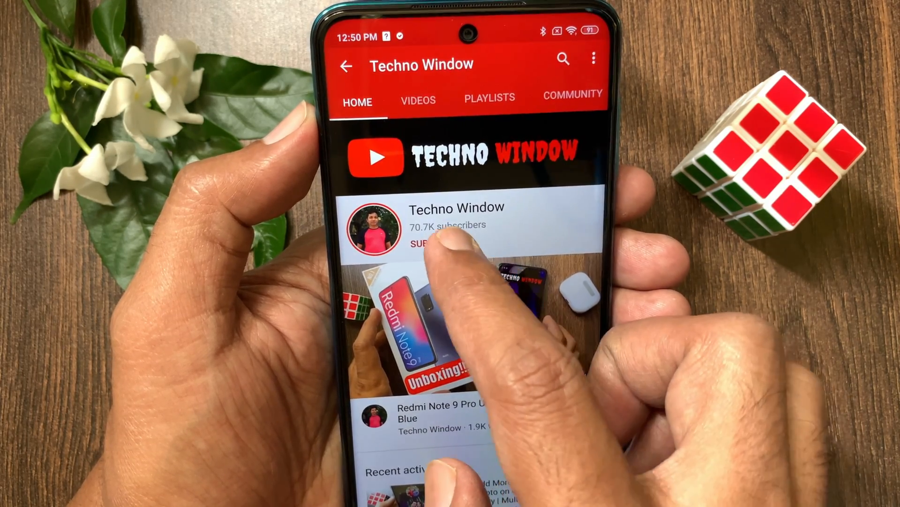
Subscribe to Techno Window and show its All, Personalized and None notification options
left_click(443, 244)
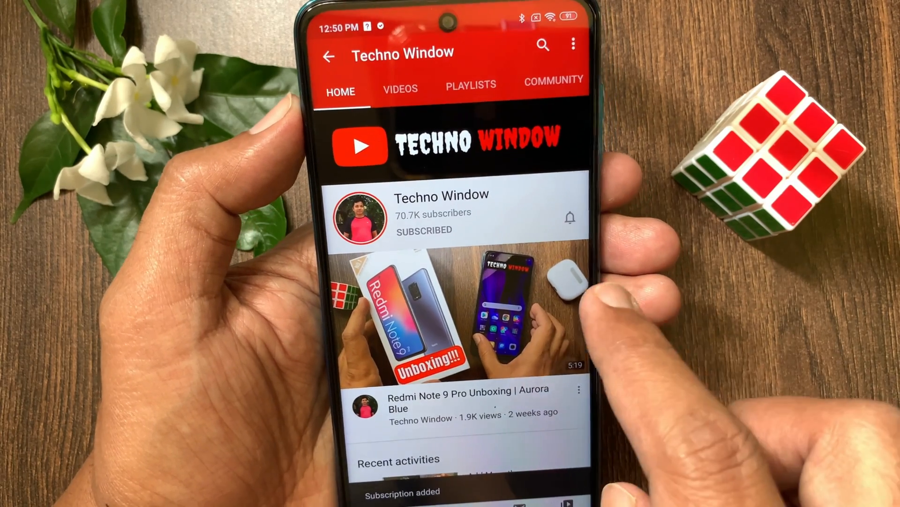
left_click(569, 217)
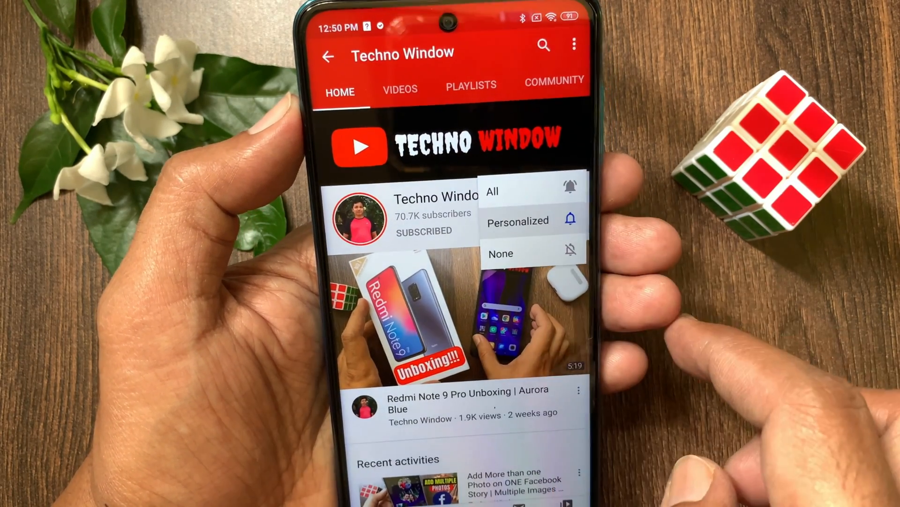